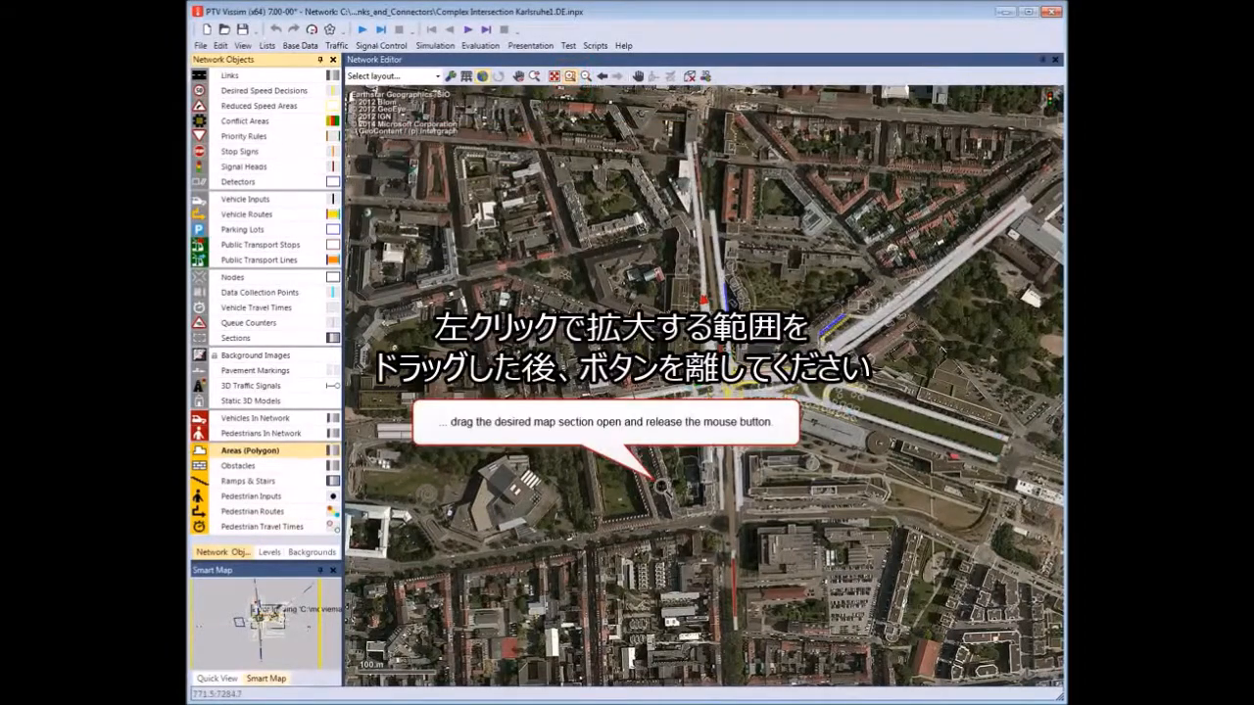
# Zoom the aerial map onto the city block just south of the main intersection.
pyautogui.moveTo(663, 486); pyautogui.dragTo(696, 506)
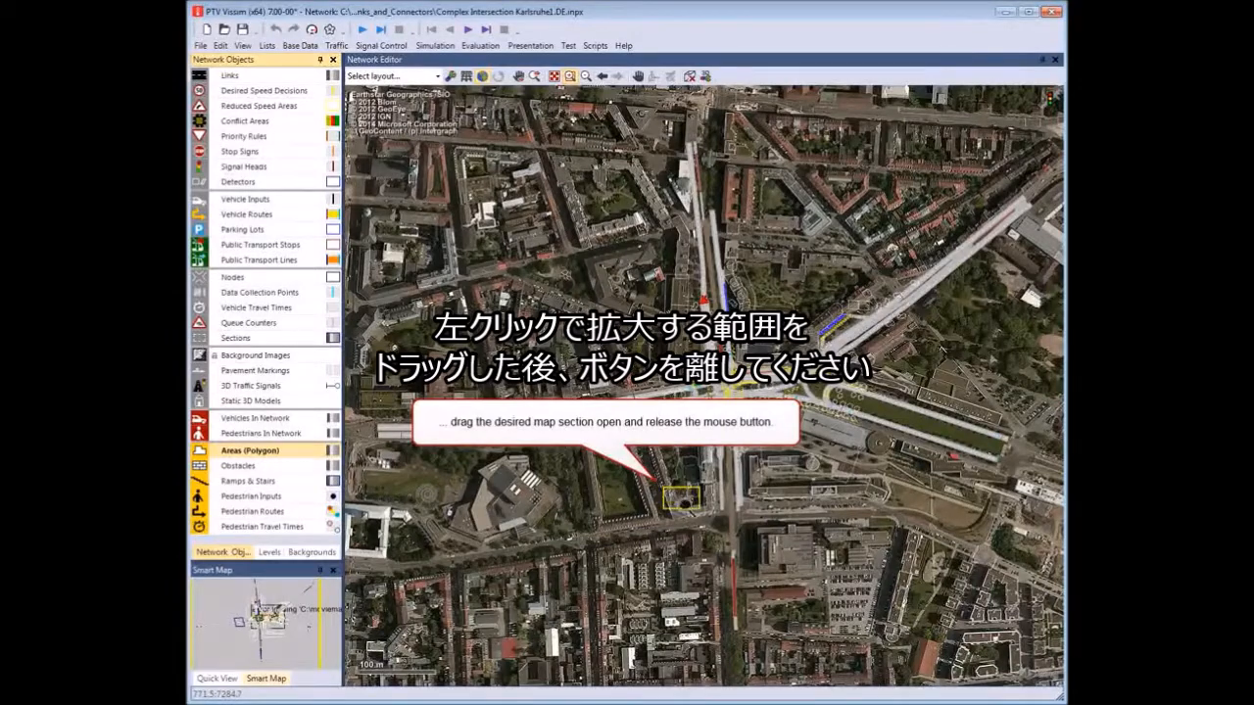
pyautogui.moveTo(646, 470); pyautogui.dragTo(715, 529)
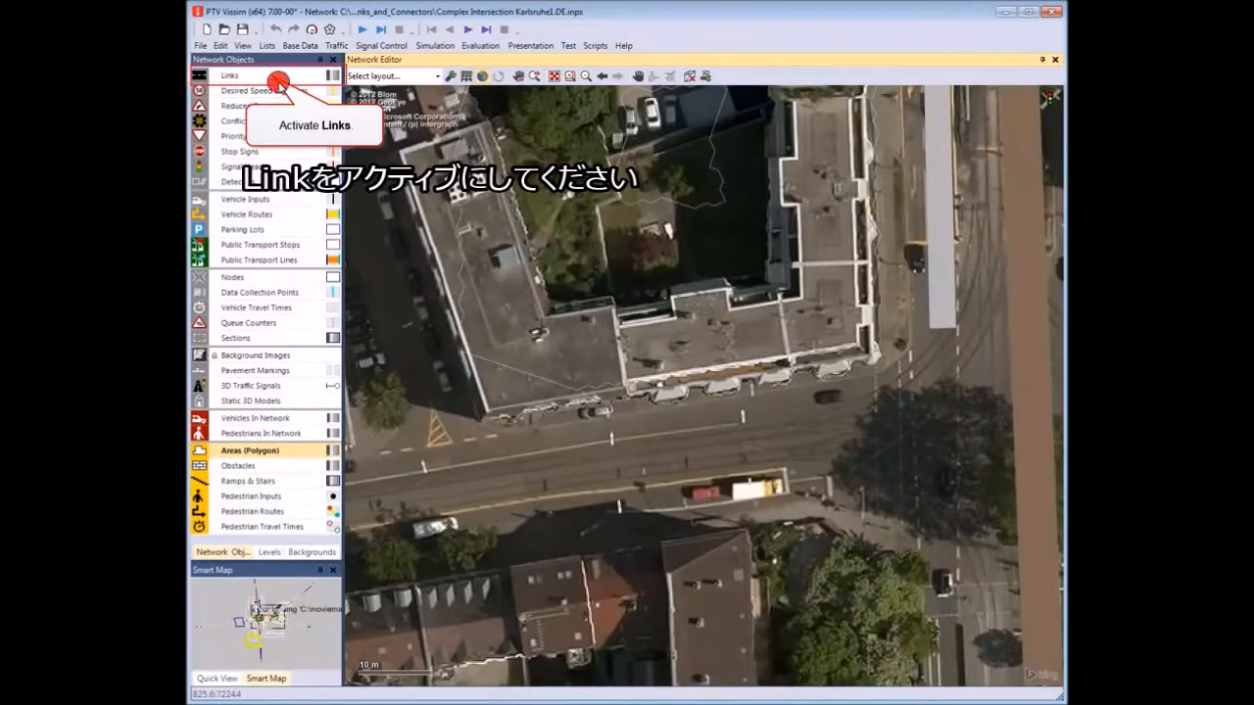
# Activate Links in the Network Objects bar for drawing road links.
pyautogui.click(229, 75)
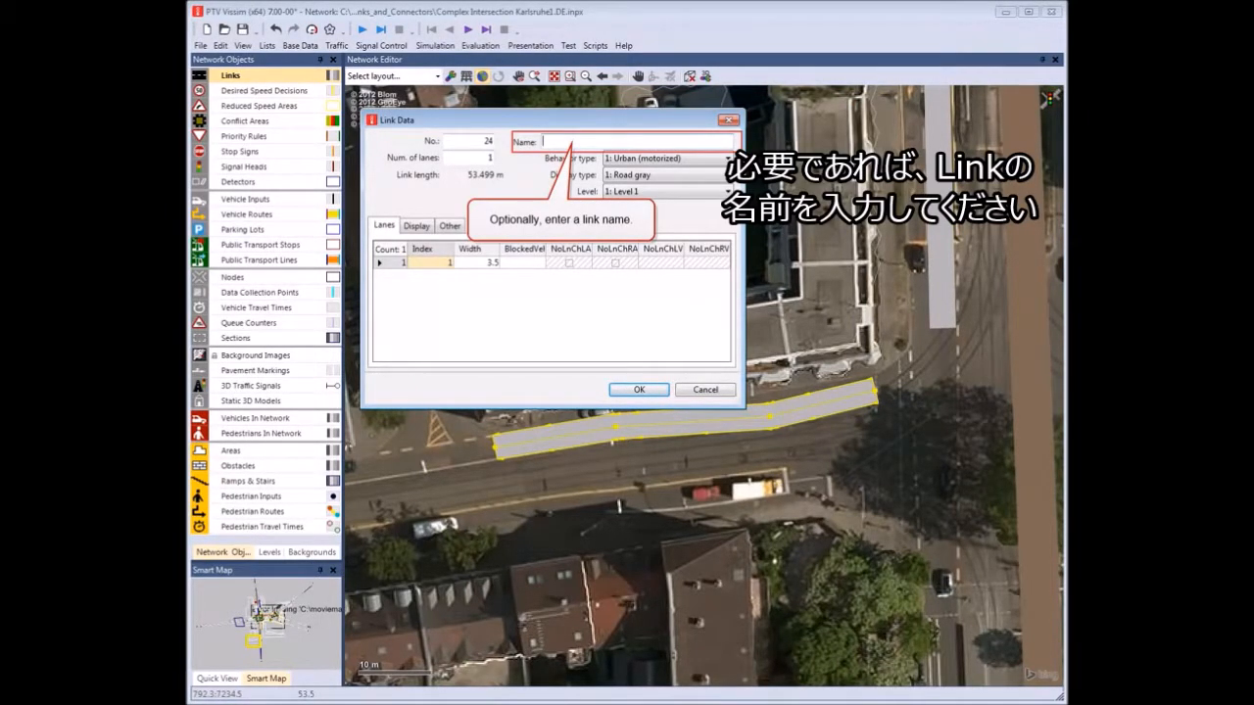
# Name the new link East_West1 in the Link Data dialog.
pyautogui.write('East_West1')
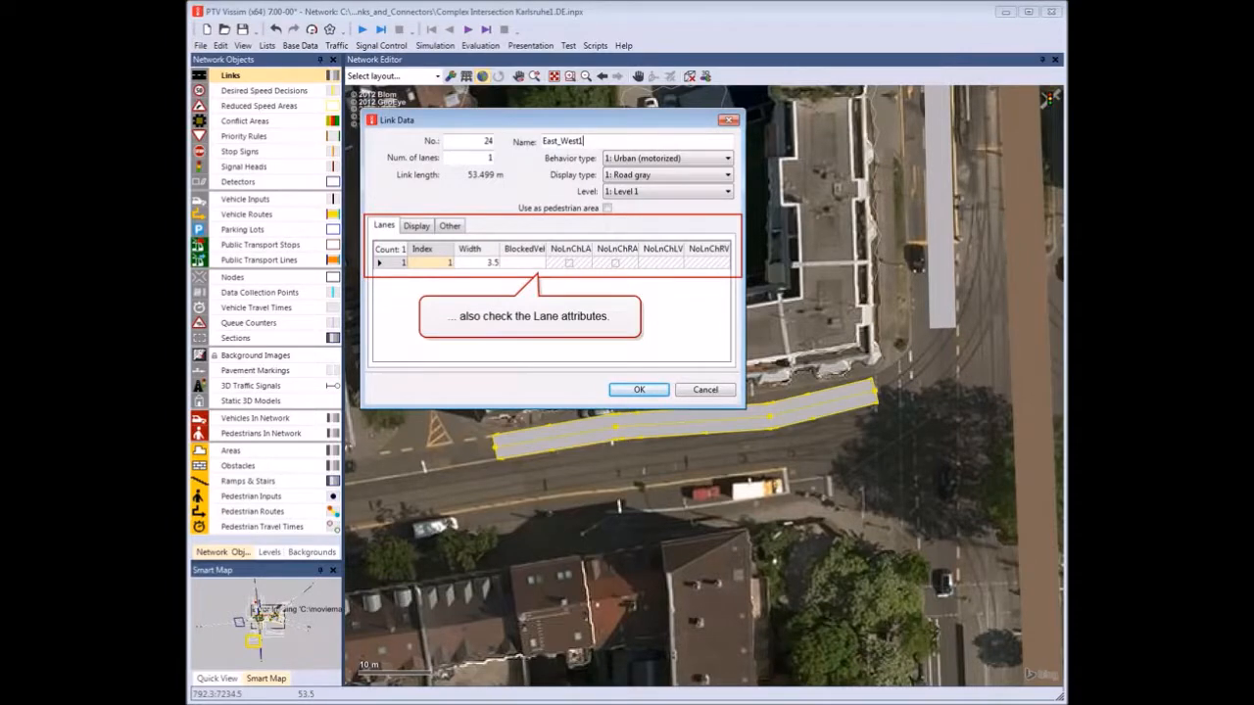
pyautogui.click(415, 225)
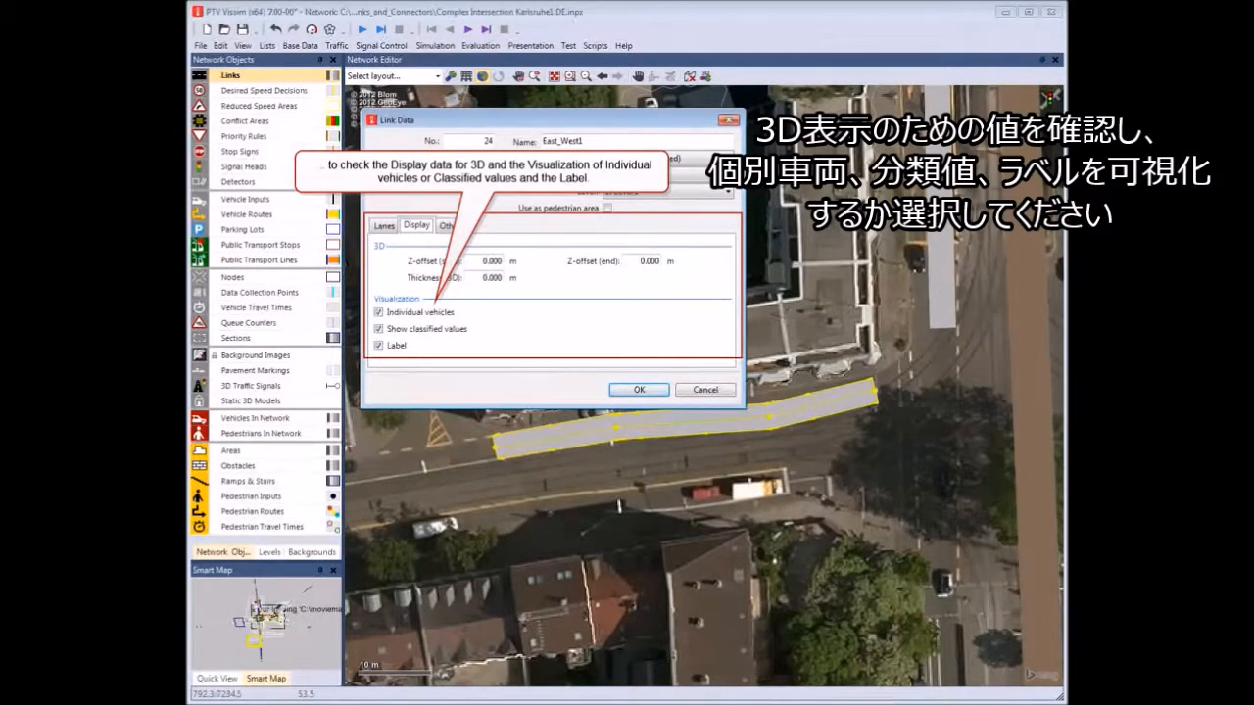
# Review the link's Display and Other settings and confirm the Link Data dialog.
pyautogui.click(451, 225)
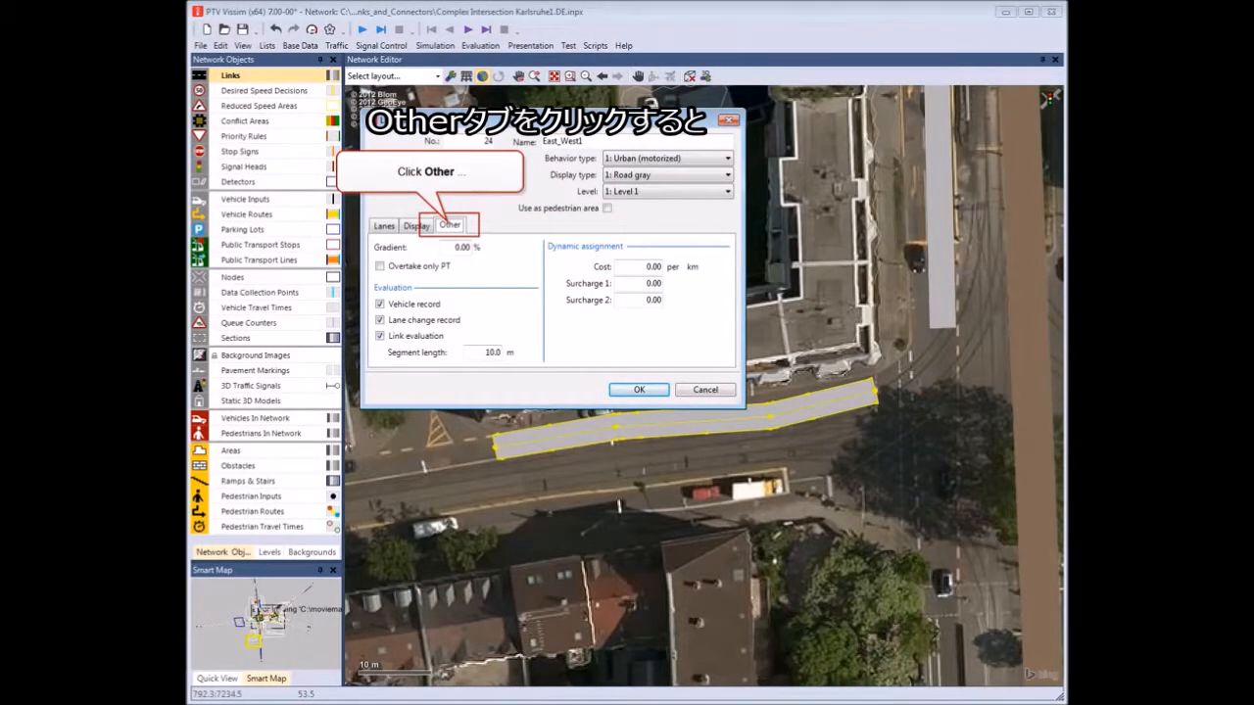
pyautogui.click(450, 226)
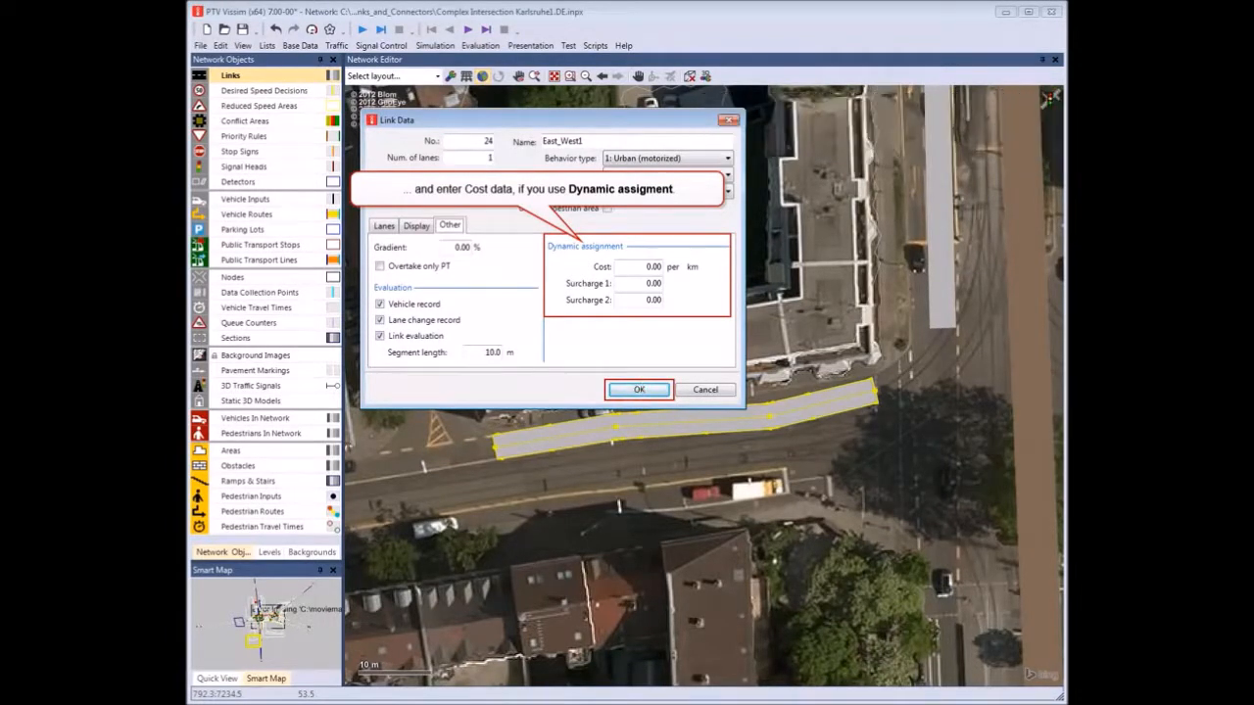
pyautogui.click(639, 390)
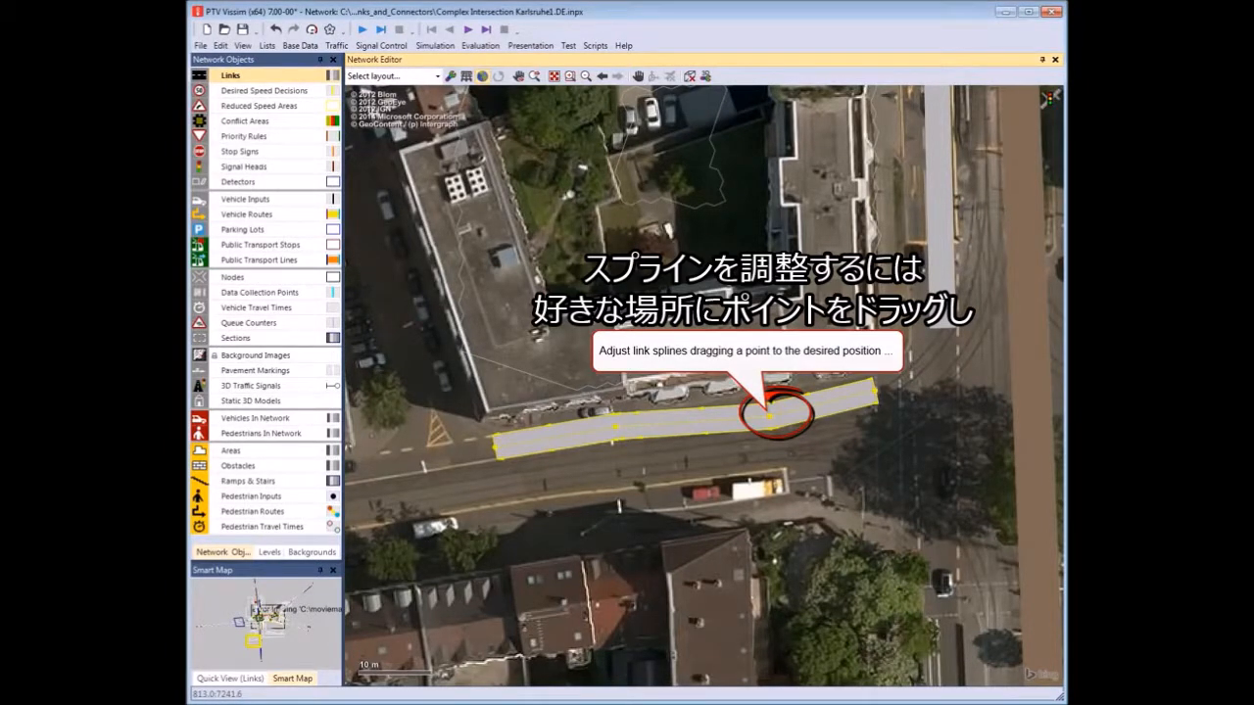
# Create a connector from the end of East_West1 around the corner to the northbound link.
pyautogui.moveTo(780, 412); pyautogui.dragTo(766, 402)
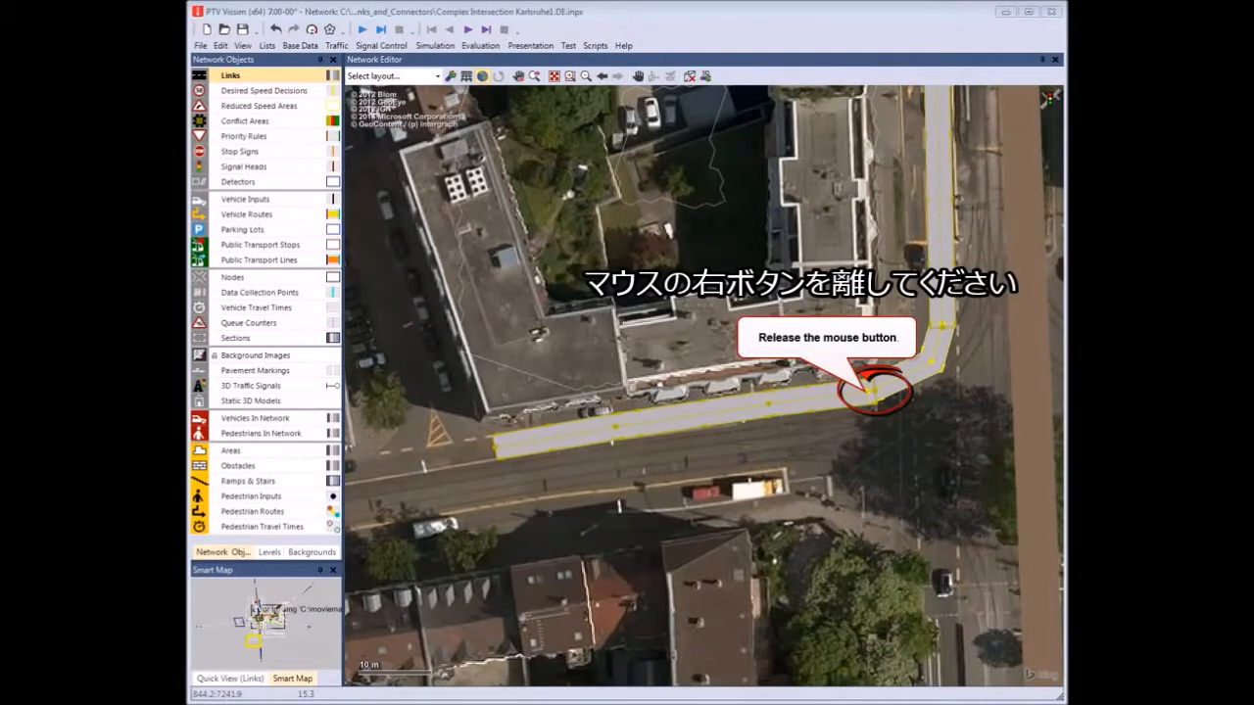
pyautogui.click(872, 392)
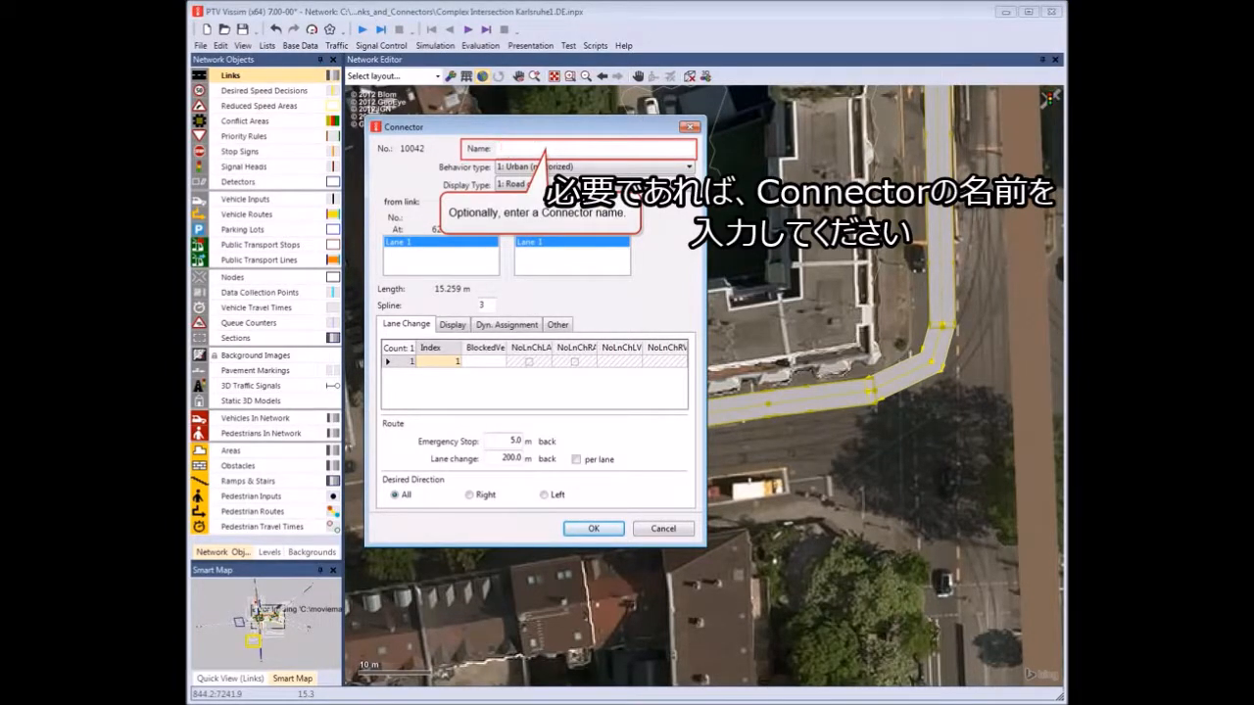
# Name the new connector Con_Ea_Wel in the Connector dialog.
pyautogui.write('Con_Ea_Wel')
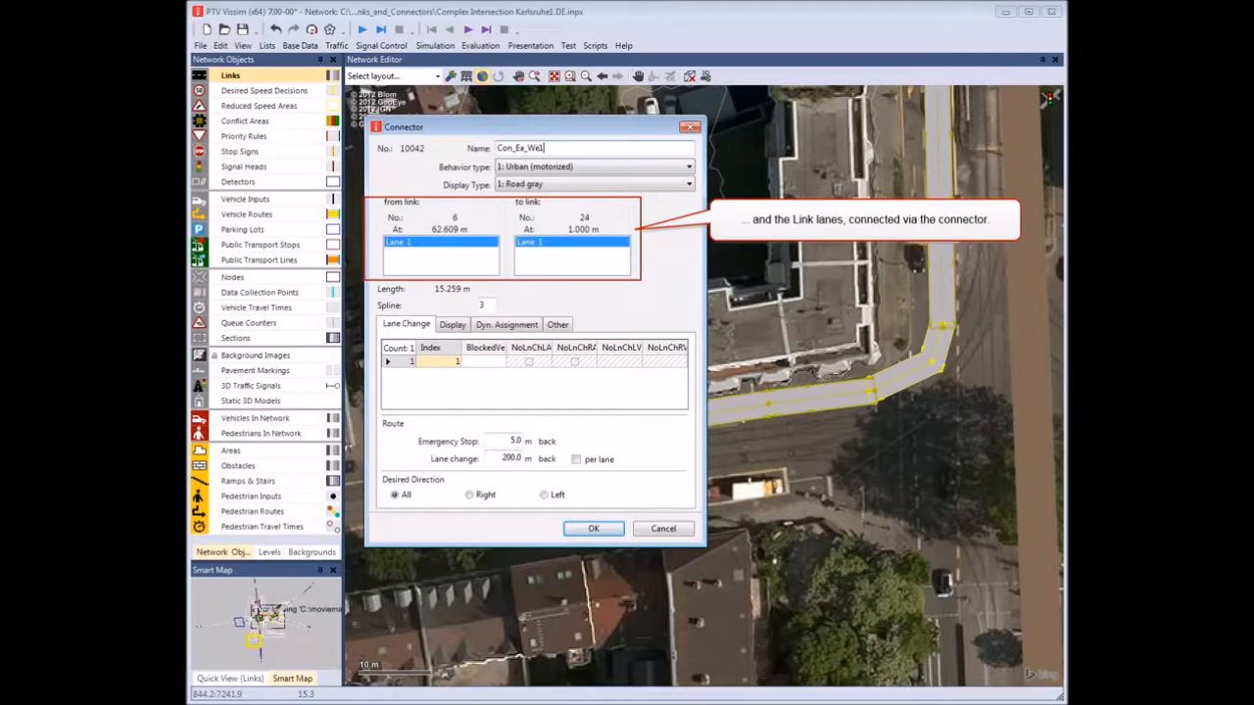
# Review the connector's Display, Dyn. Assignment and Other settings and confirm the dialog.
pyautogui.click(450, 325)
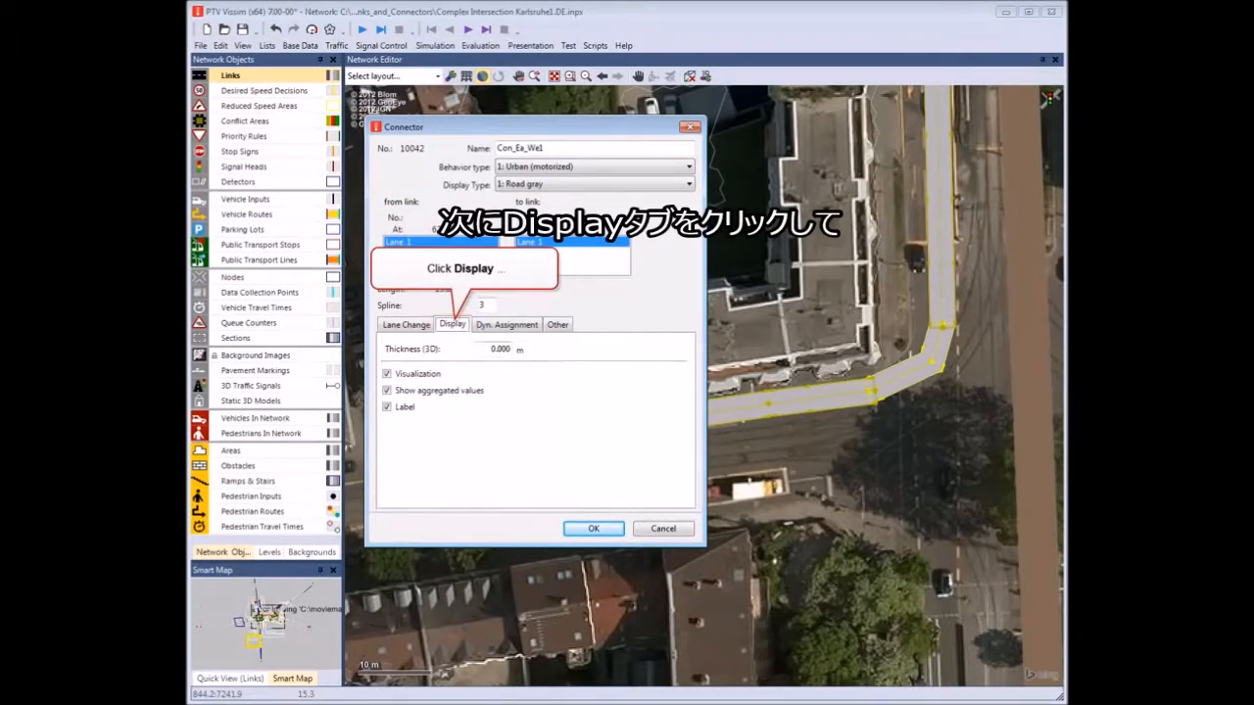
pyautogui.click(450, 325)
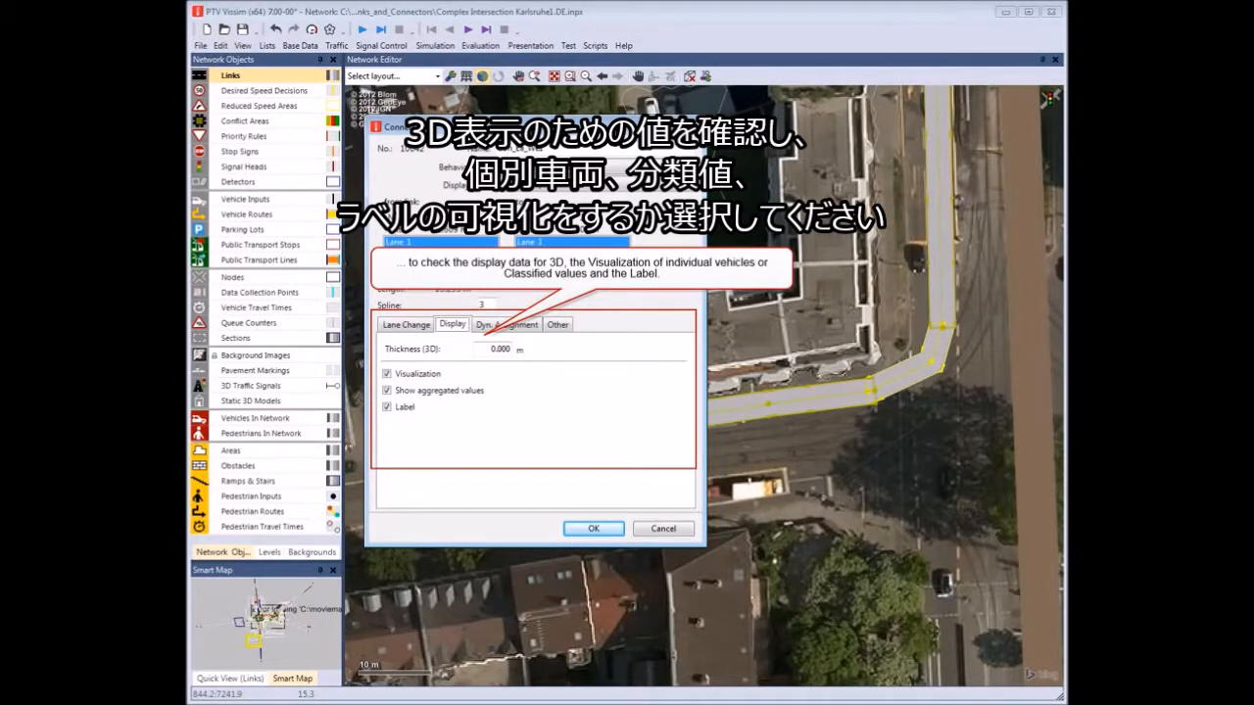
pyautogui.click(505, 326)
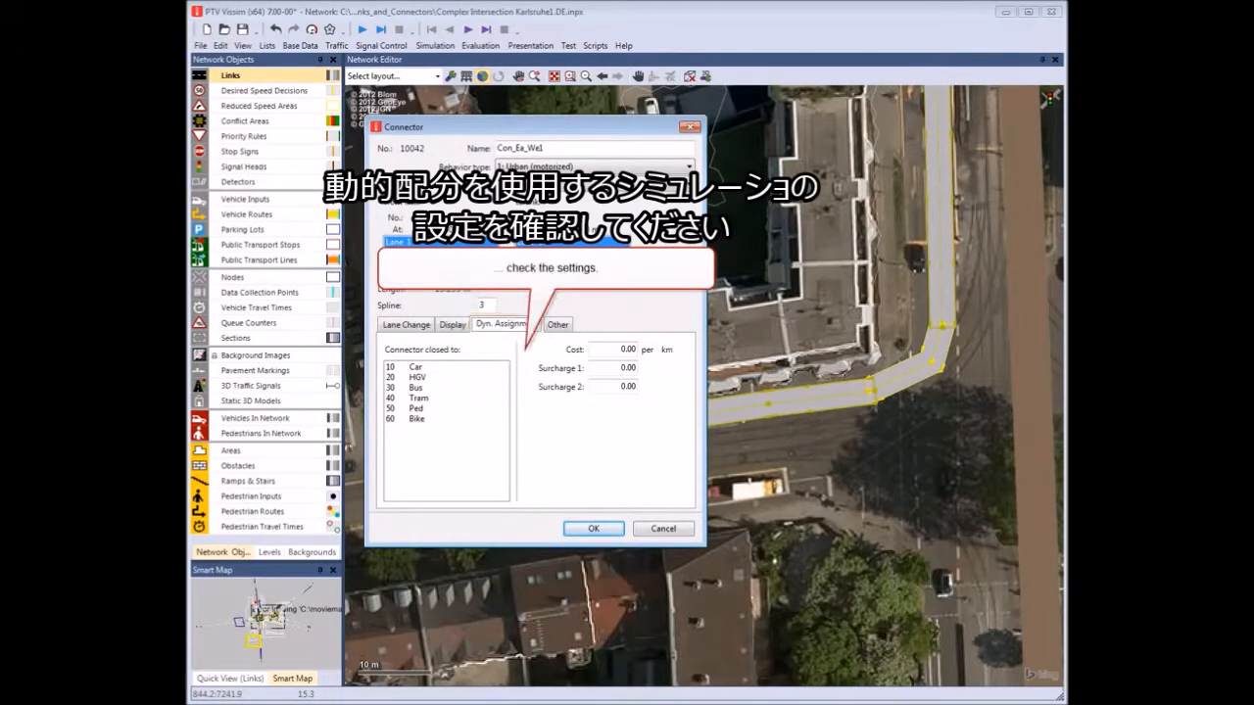
pyautogui.click(556, 325)
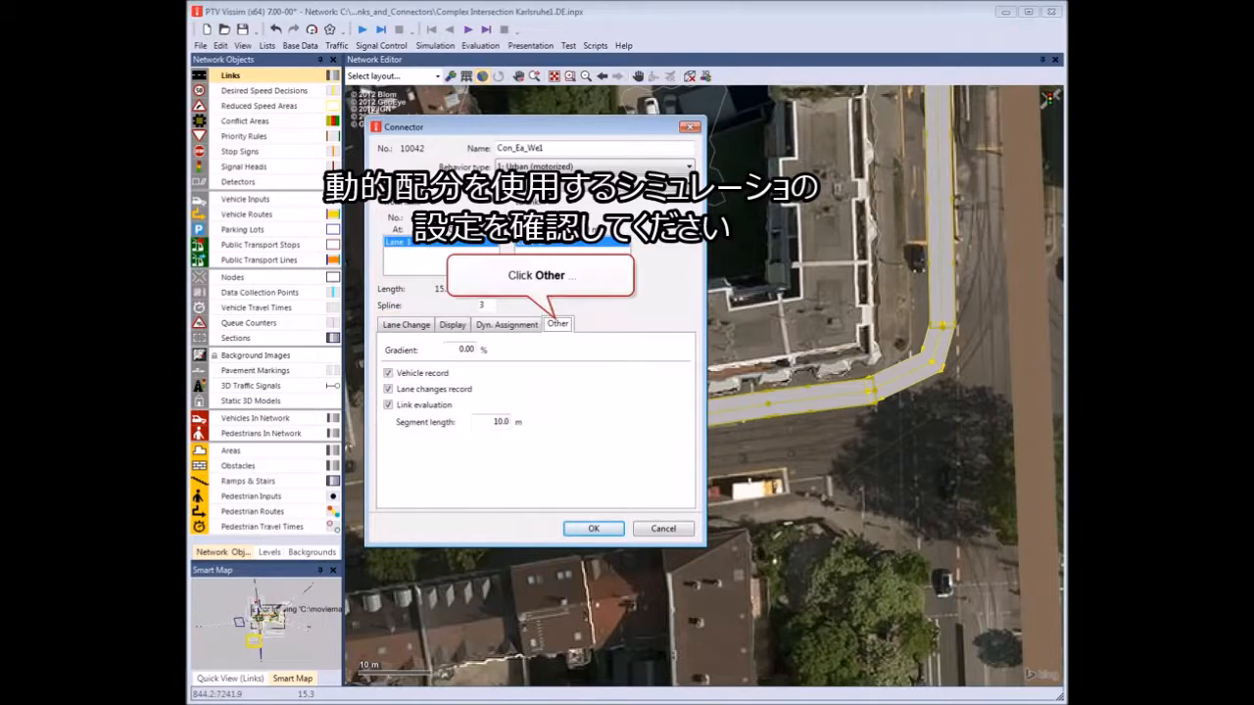
pyautogui.click(556, 325)
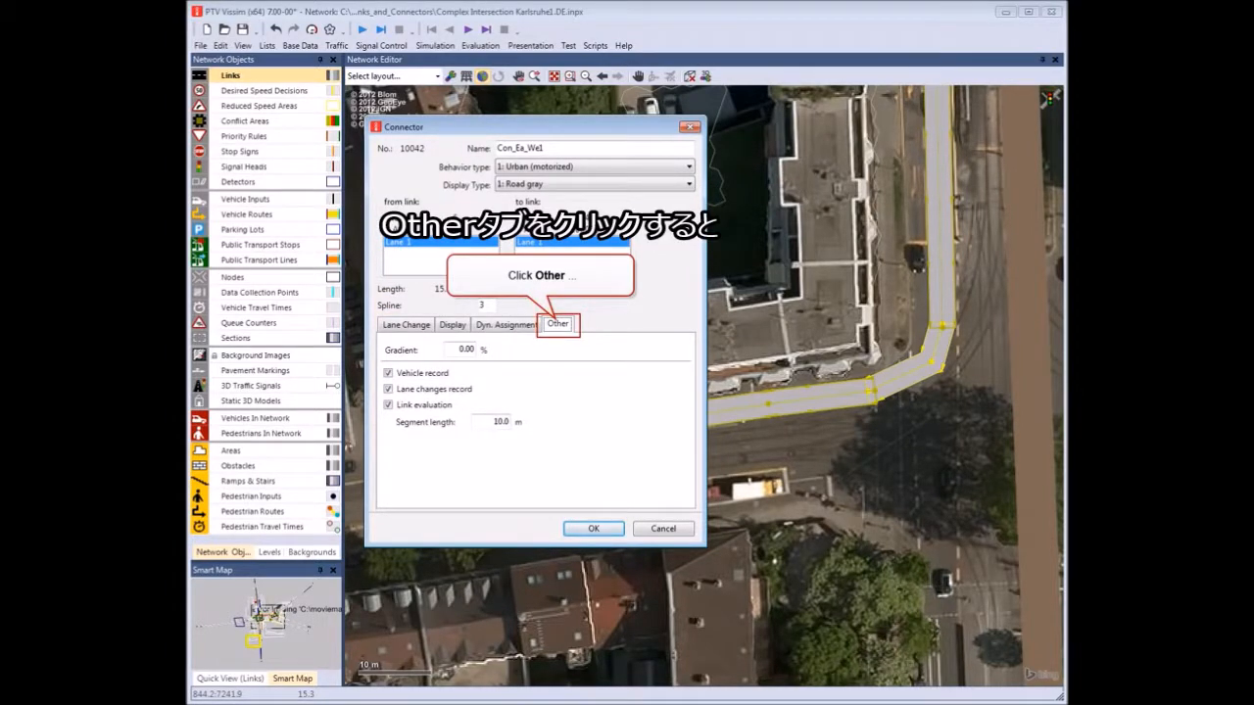
pyautogui.click(556, 325)
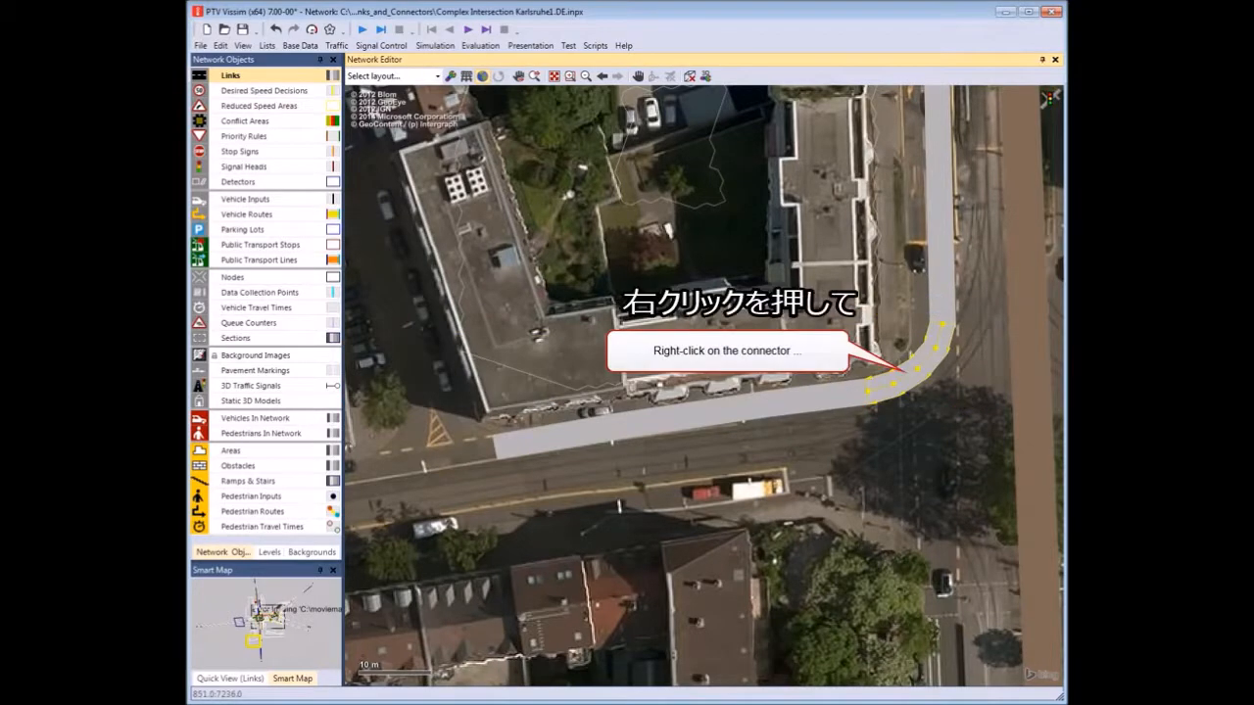
# Generate a spline on the corner connector with 2 interim points per segment.
pyautogui.rightClick(886, 372)
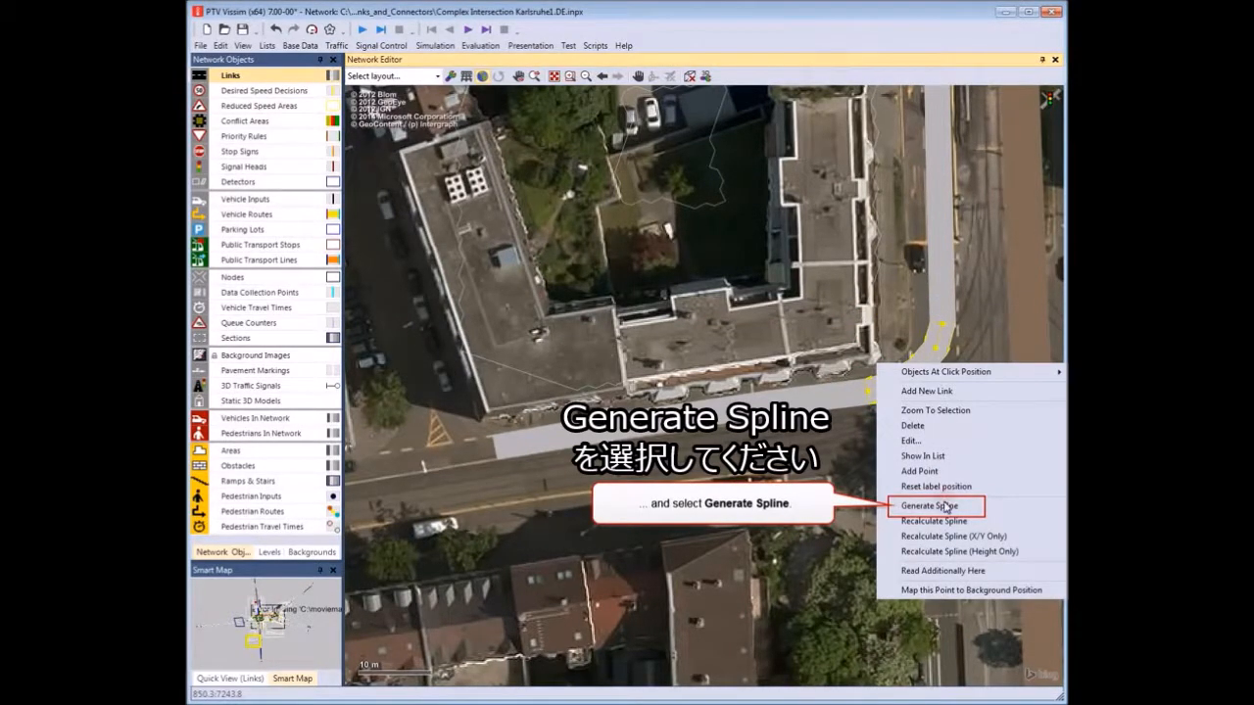
pyautogui.click(928, 506)
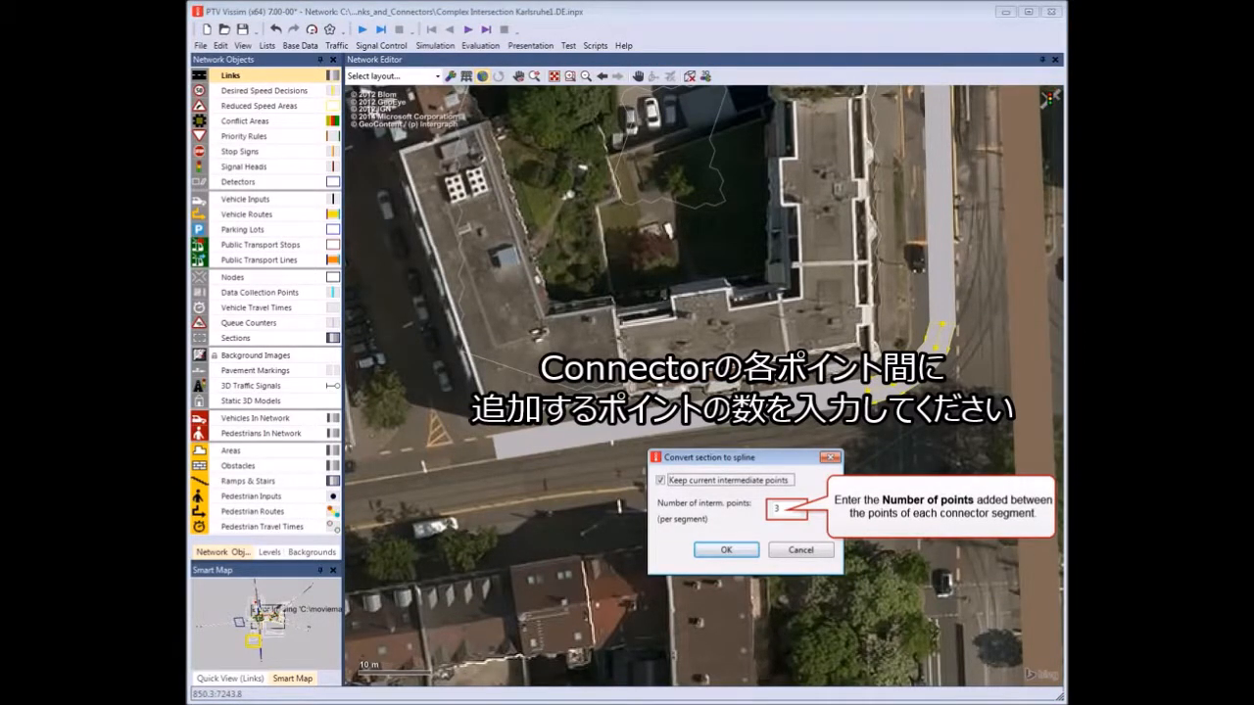
pyautogui.write('2')
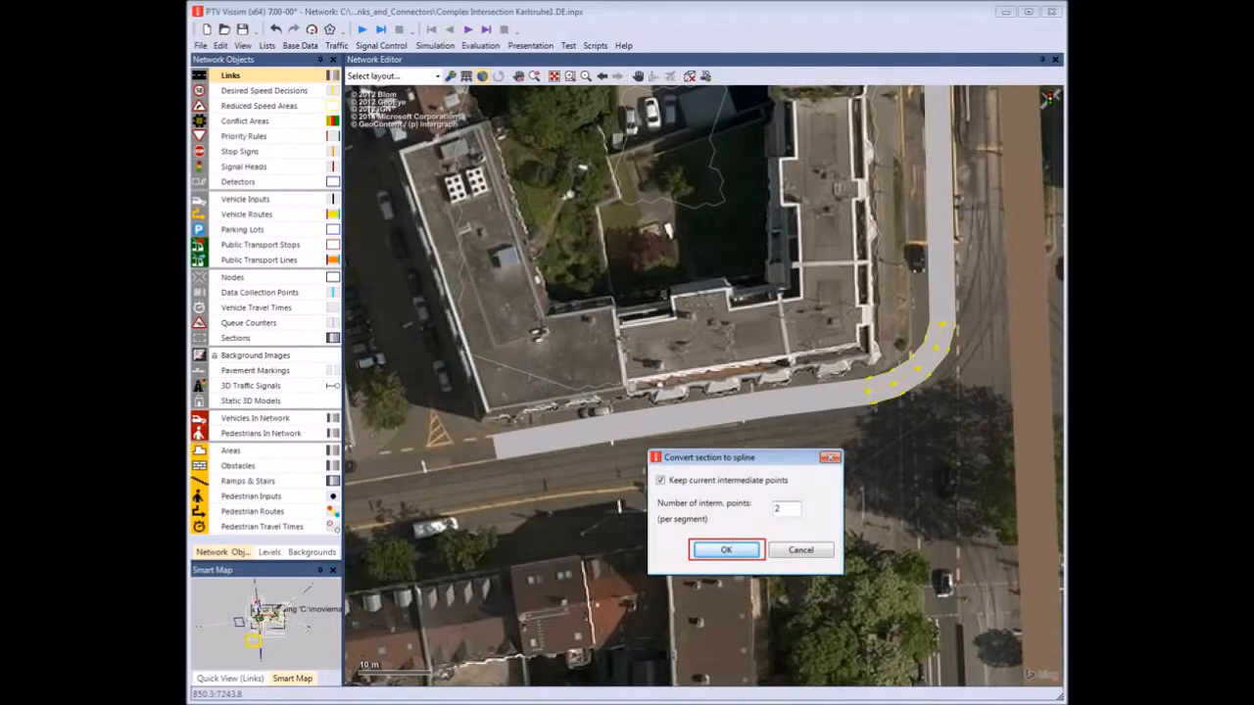
pyautogui.click(725, 548)
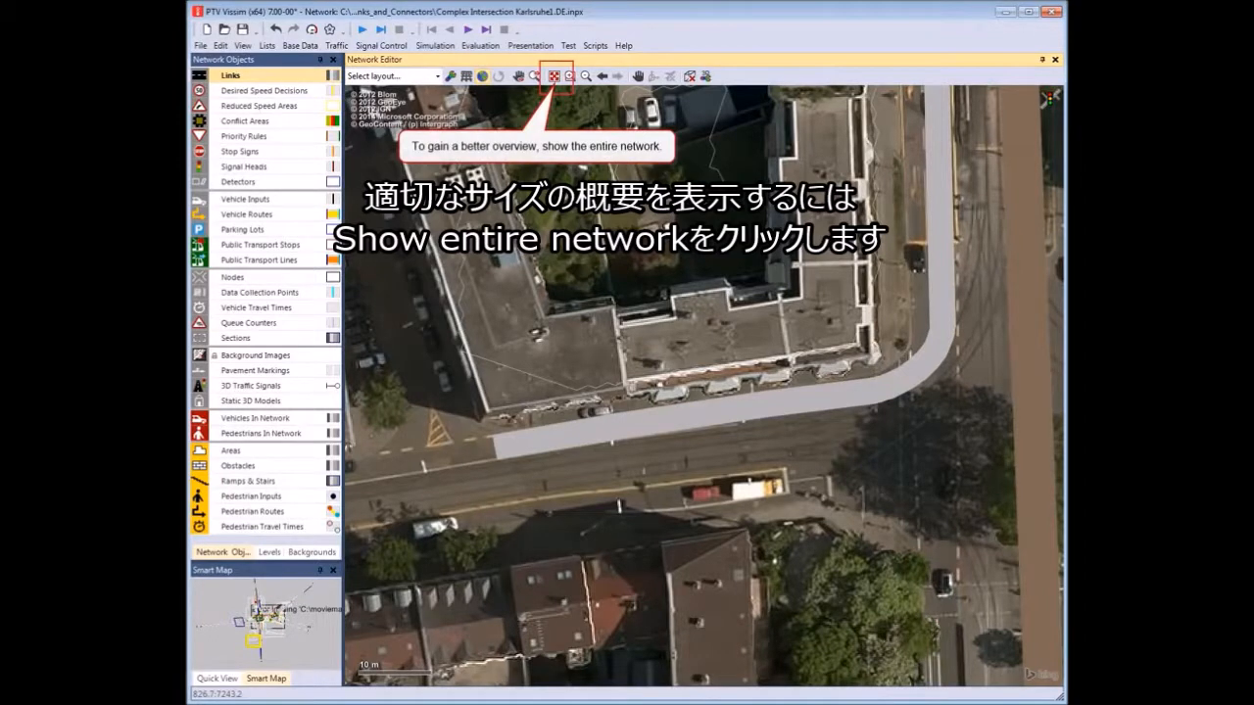
# Fit the entire road network into the Network Editor view.
pyautogui.click(557, 77)
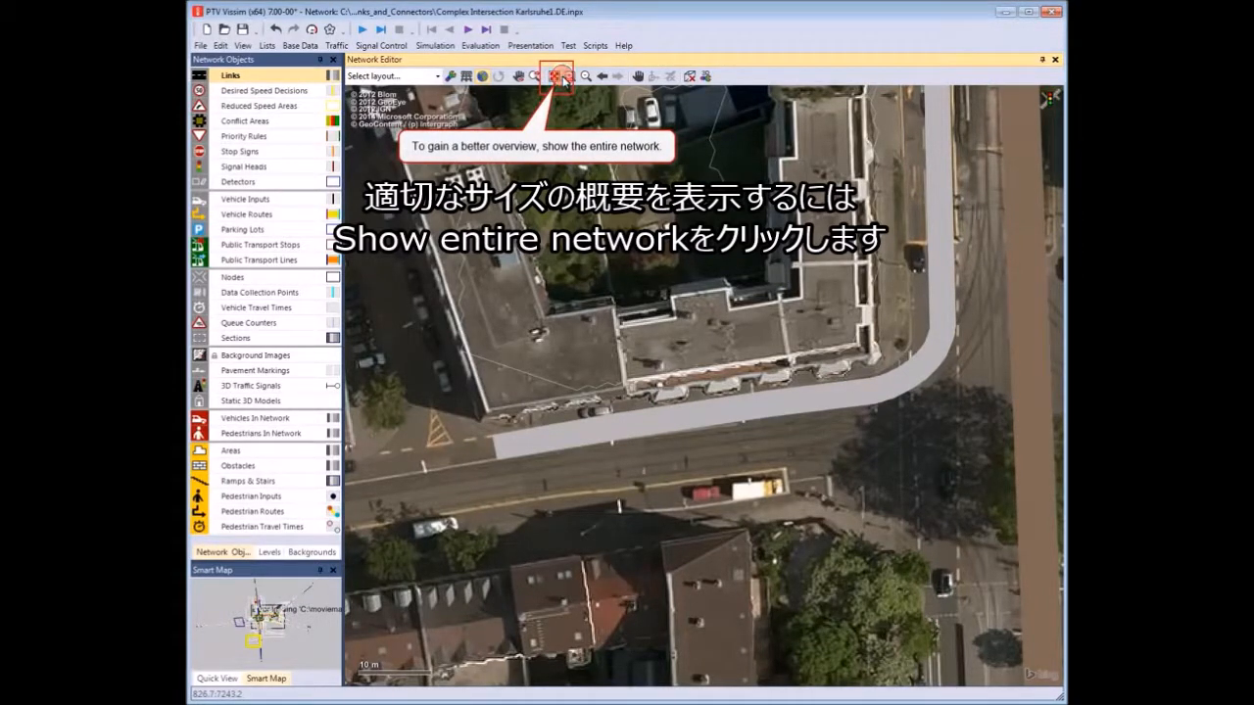
pyautogui.click(554, 74)
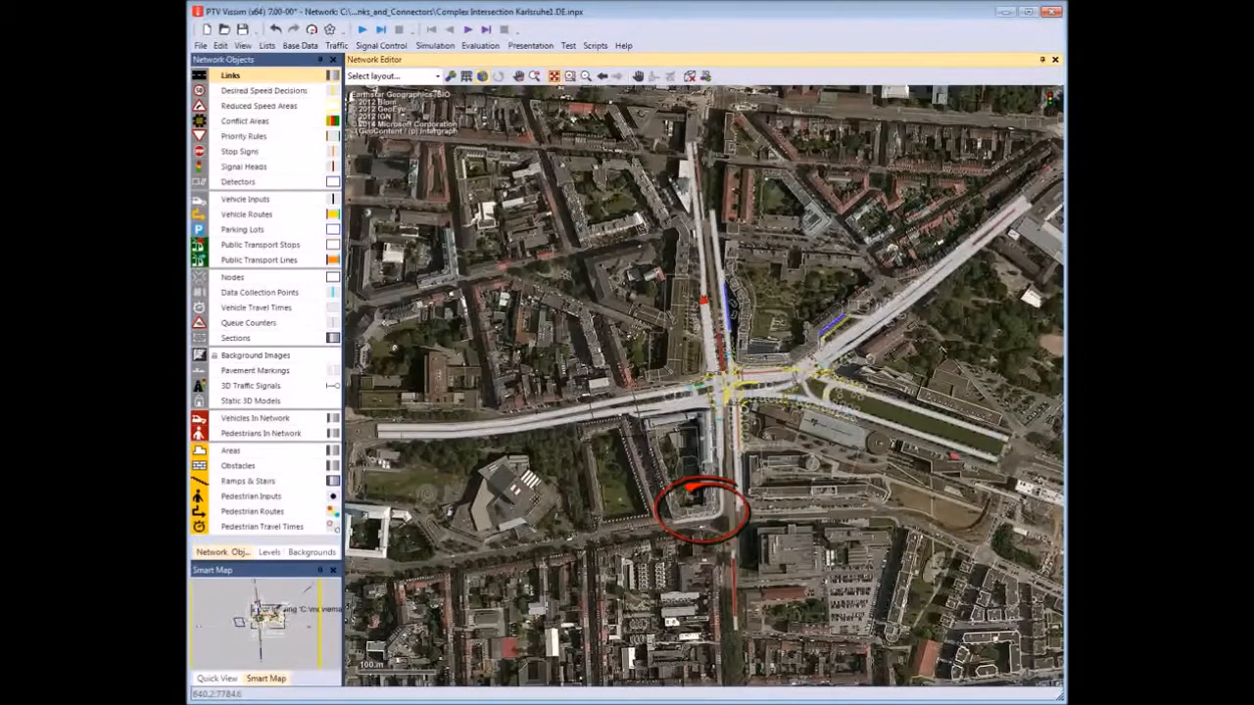